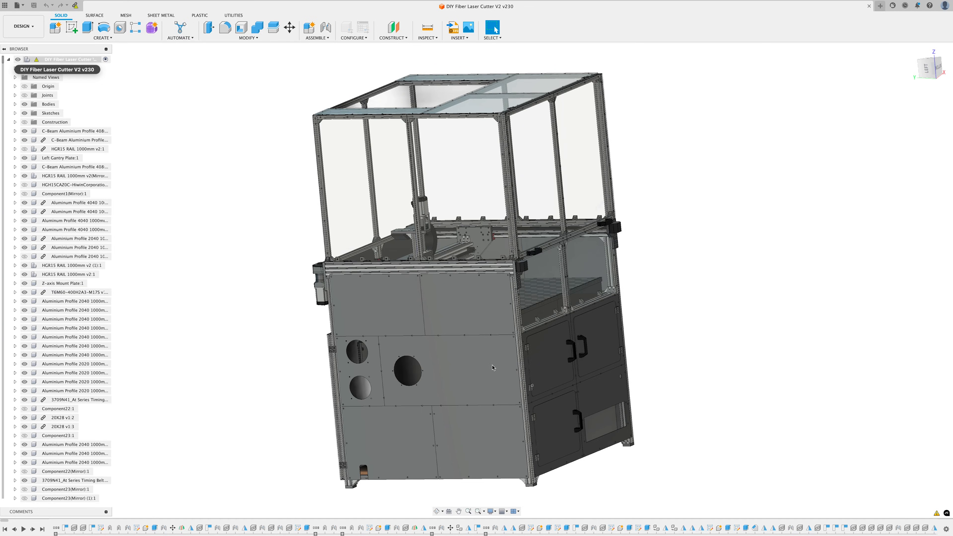
# Start a new sketch on the front panel face with the large round hole.
pyautogui.click(452, 367)
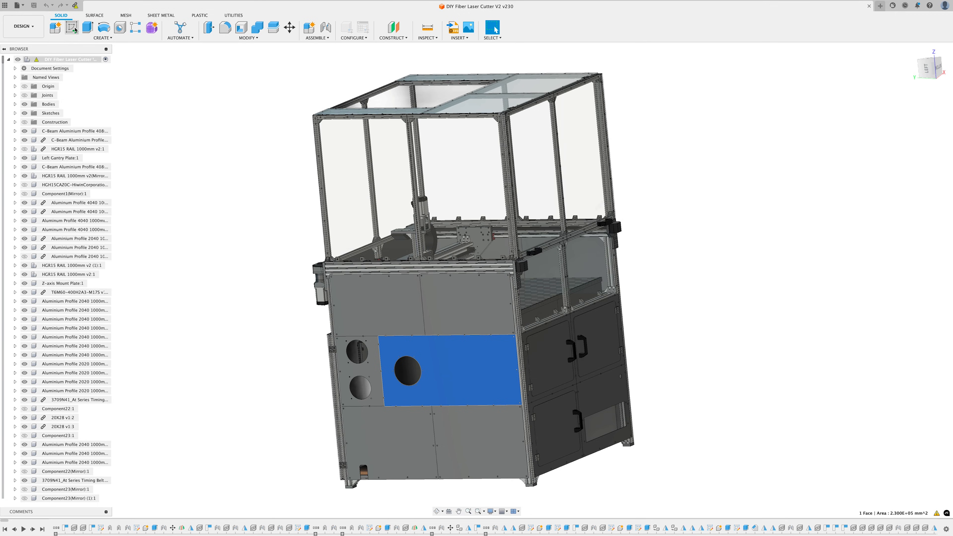
pyautogui.click(935, 59)
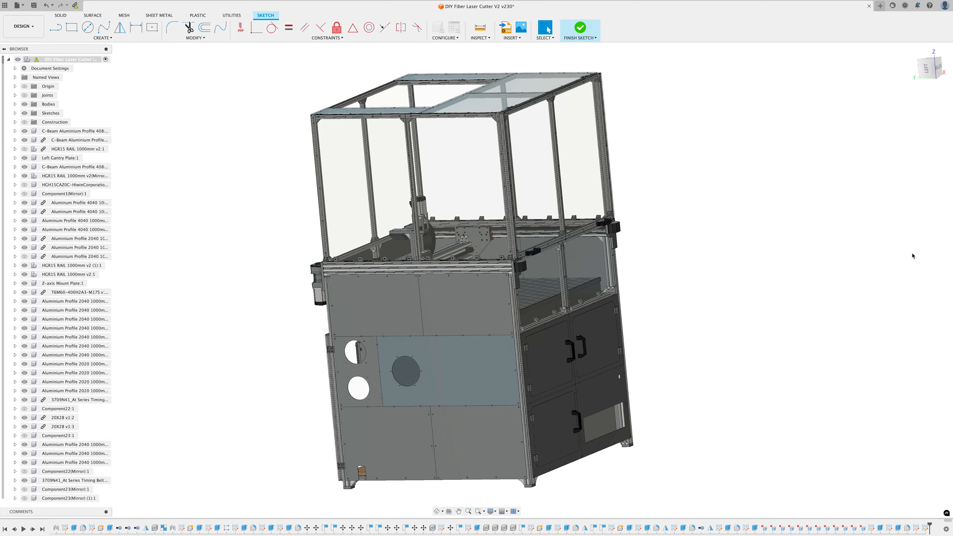
# Finish the sketch and choose Save As DXF for Sketch204 in the browser.
pyautogui.click(579, 28)
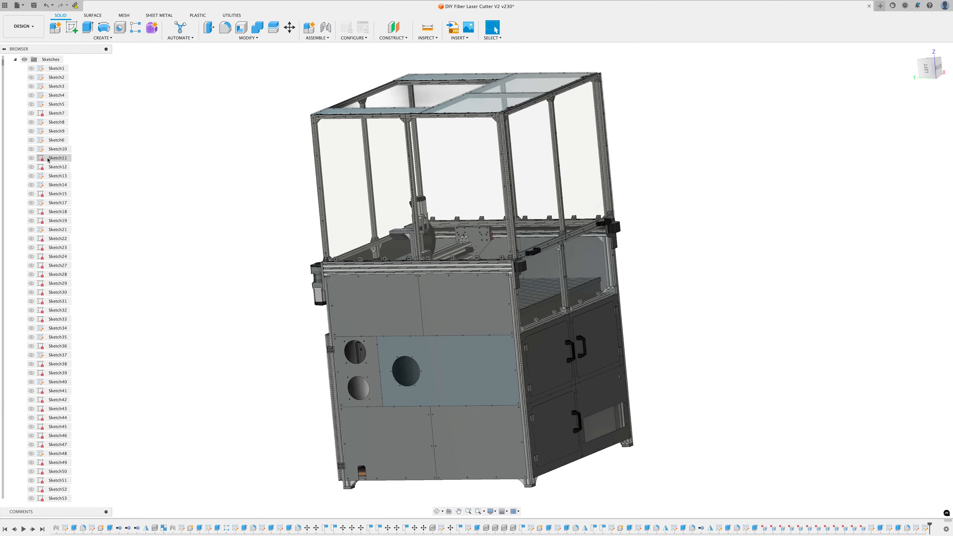
pyautogui.scroll(-3)
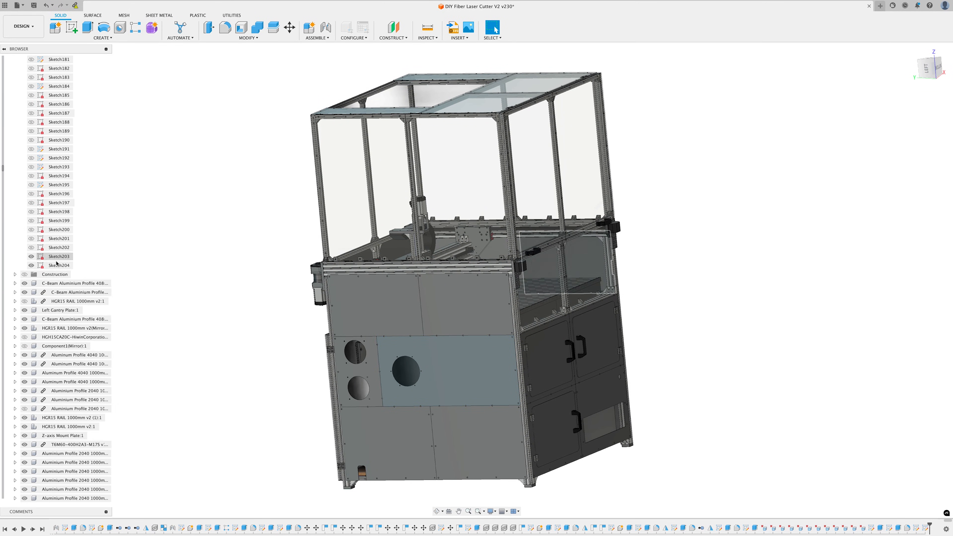
pyautogui.rightClick(59, 265)
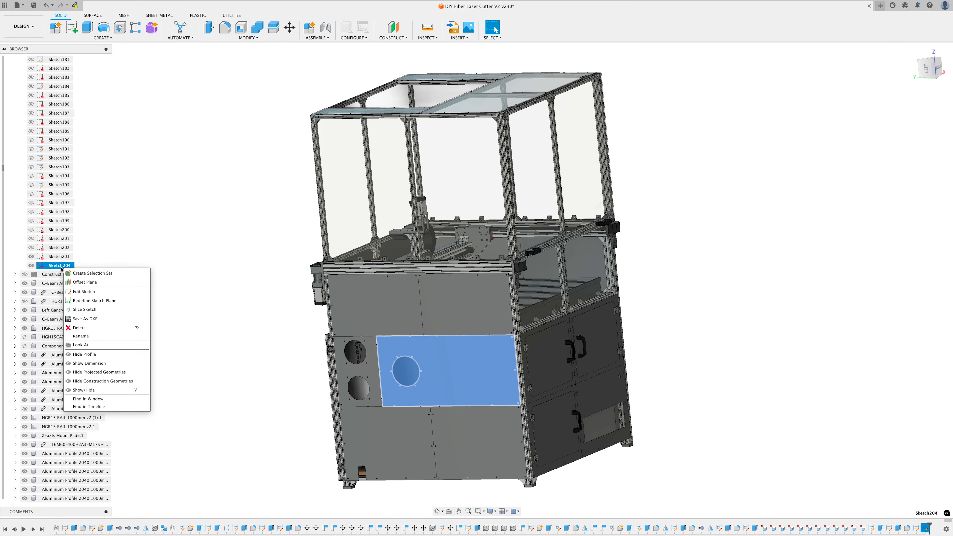
pyautogui.click(83, 319)
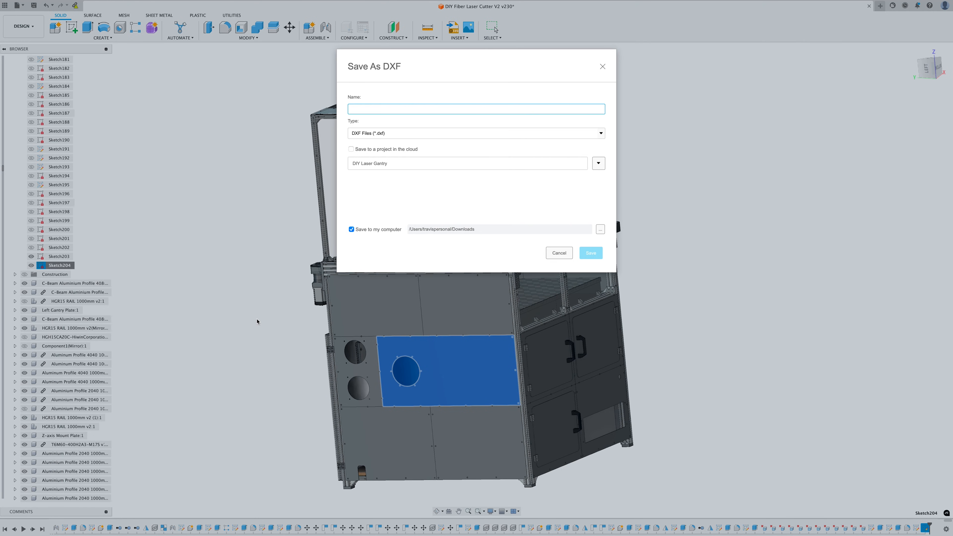
pyautogui.write('File')
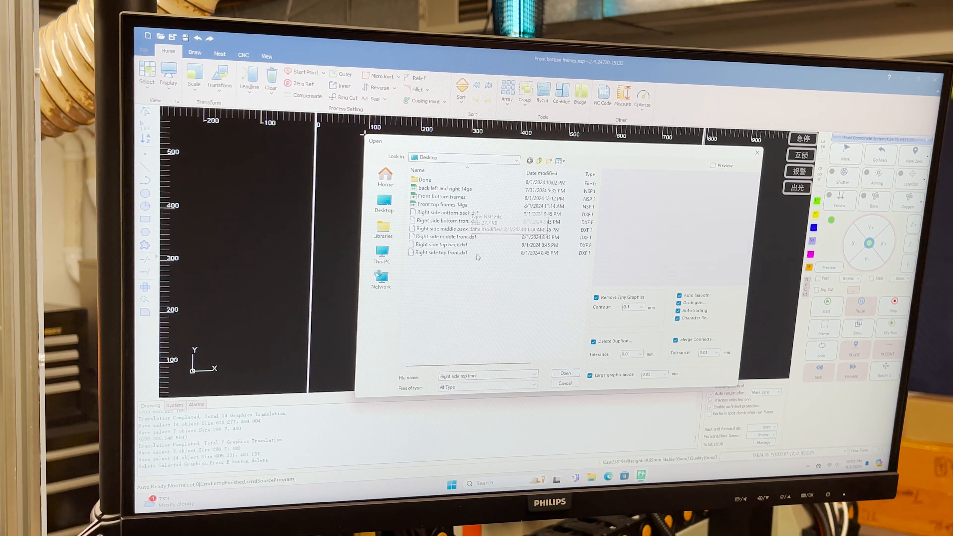
# Import Right side top back.dxf from the Desktop onto the cutting canvas.
pyautogui.click(443, 244)
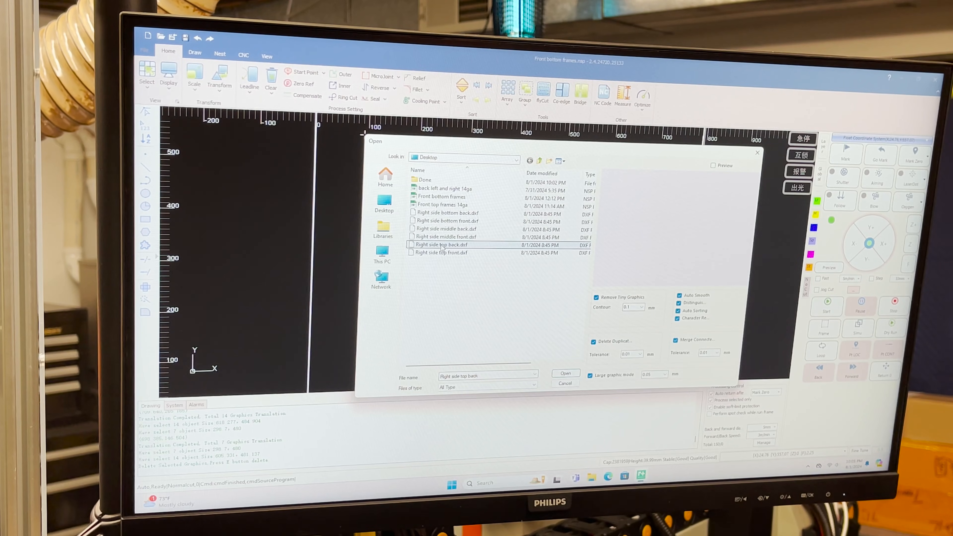
pyautogui.click(565, 373)
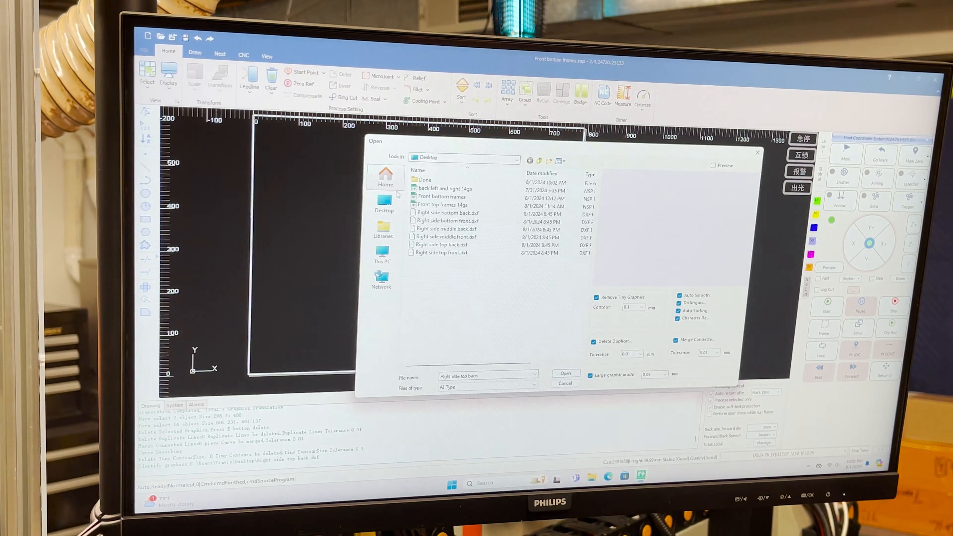
pyautogui.click(565, 373)
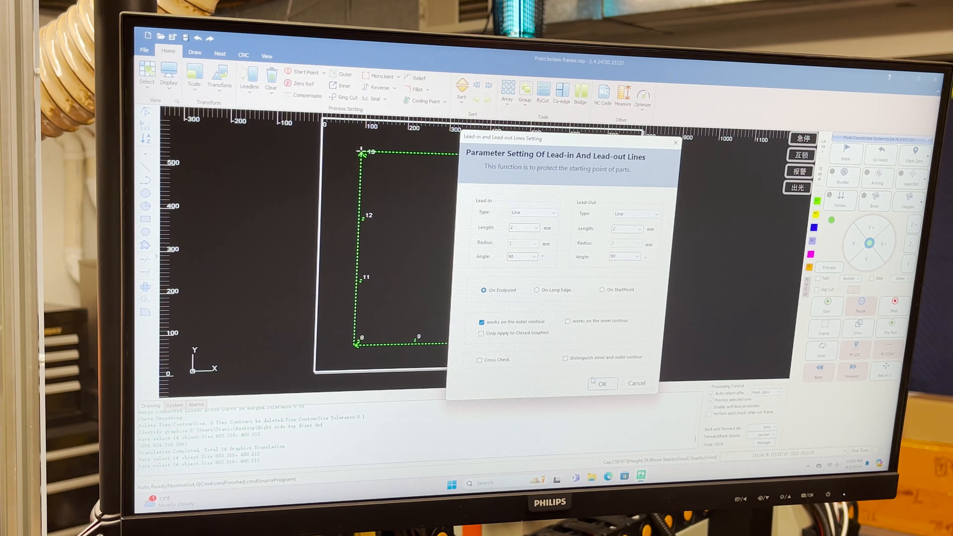
# Apply Line-type lead-in/lead-out lines of length 2 on the outer panel contours.
pyautogui.click(601, 382)
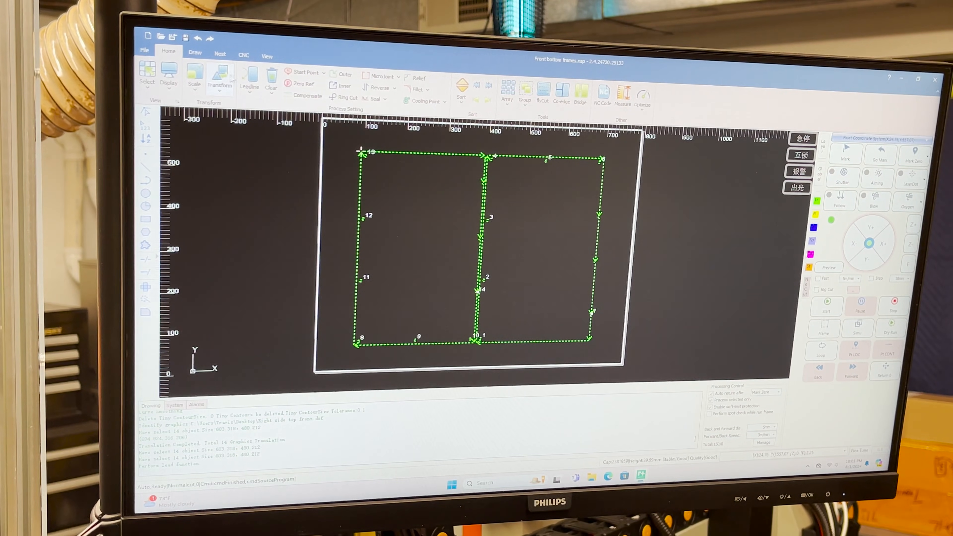
pyautogui.click(248, 75)
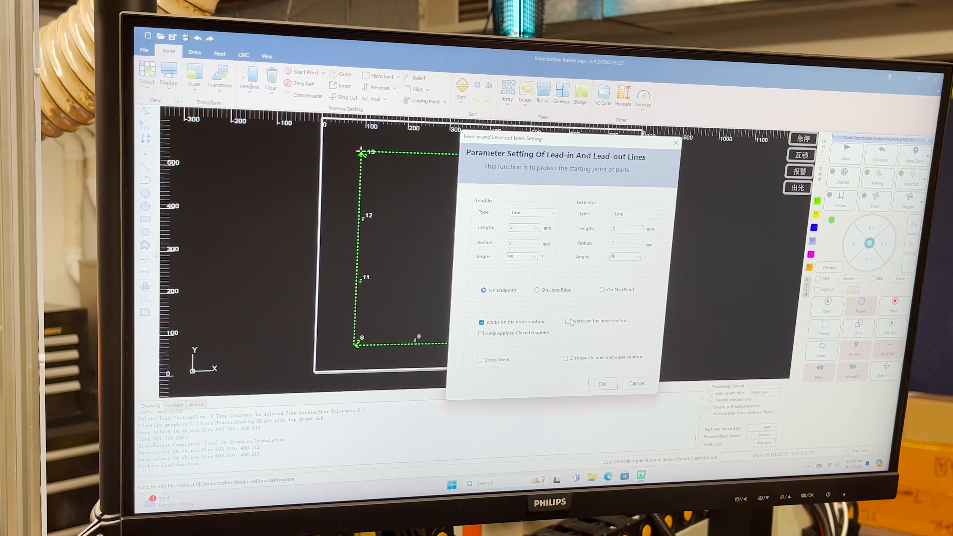
pyautogui.click(601, 384)
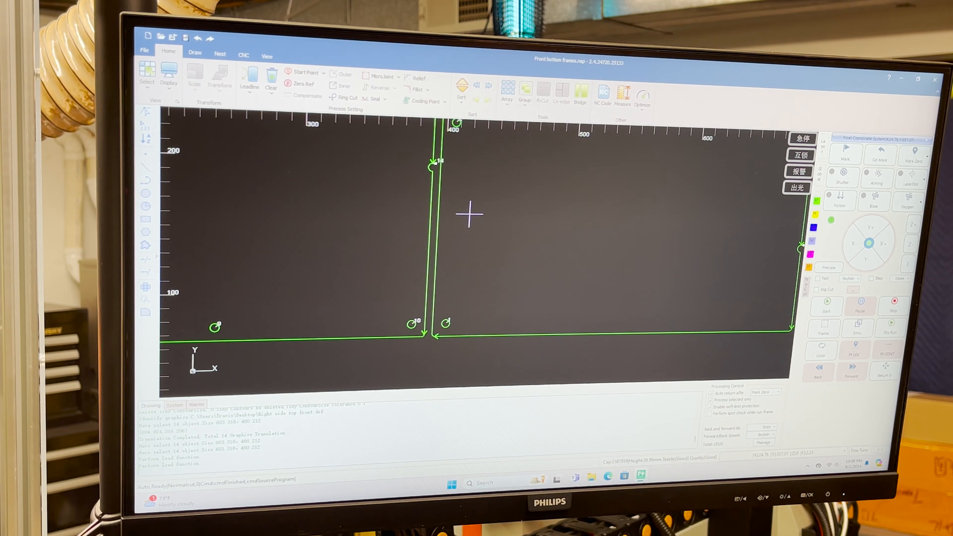
pyautogui.scroll(3)
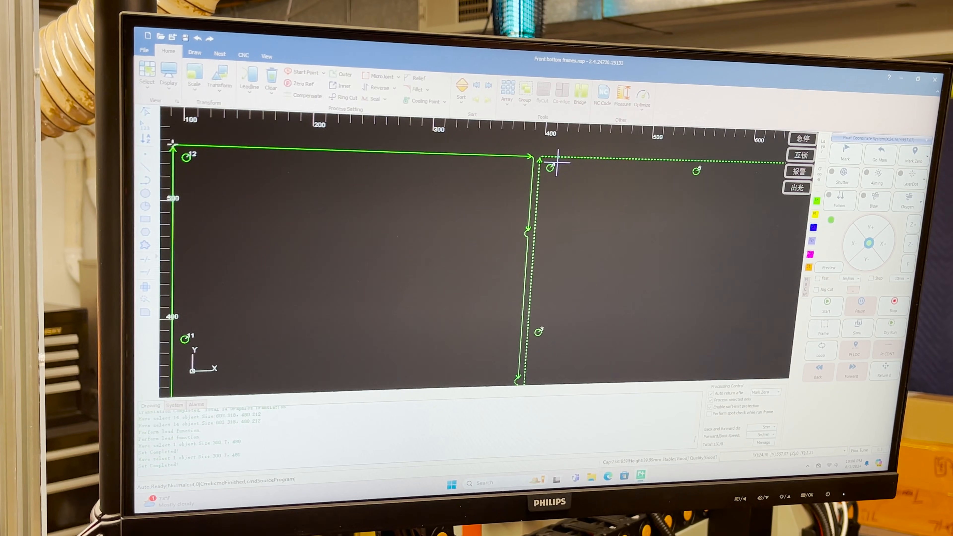
pyautogui.moveTo(543, 328)
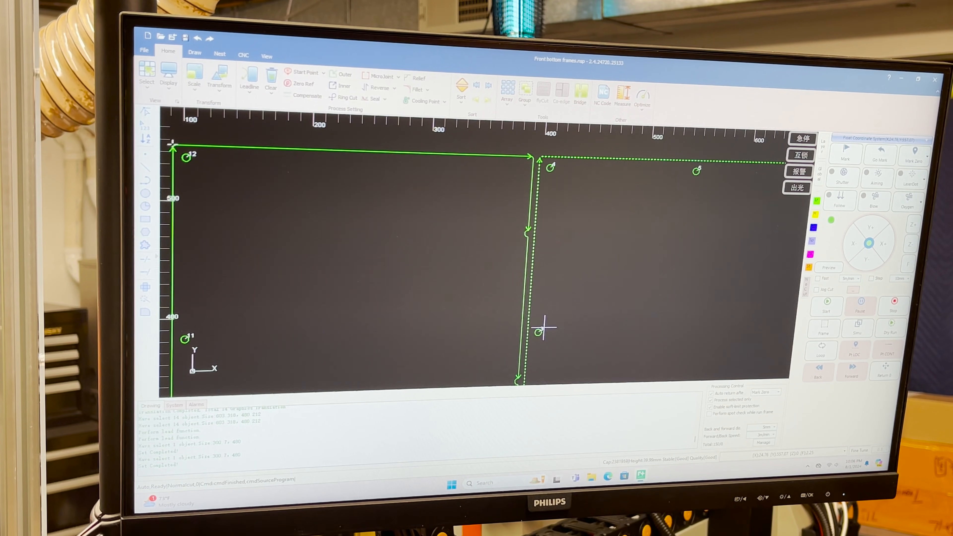
pyautogui.scroll(3)
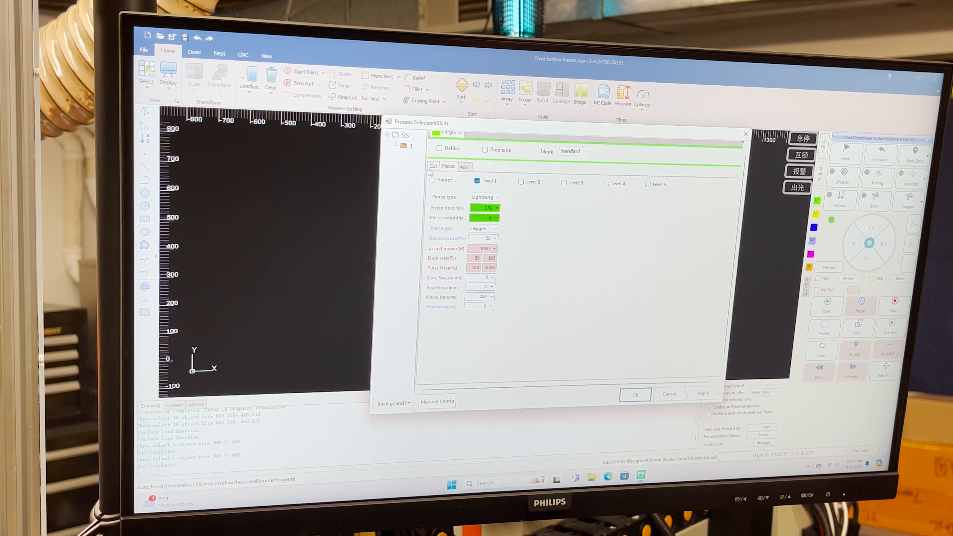
# View the layer's Pierce settings, then its Cut speed and power parameters.
pyautogui.click(434, 165)
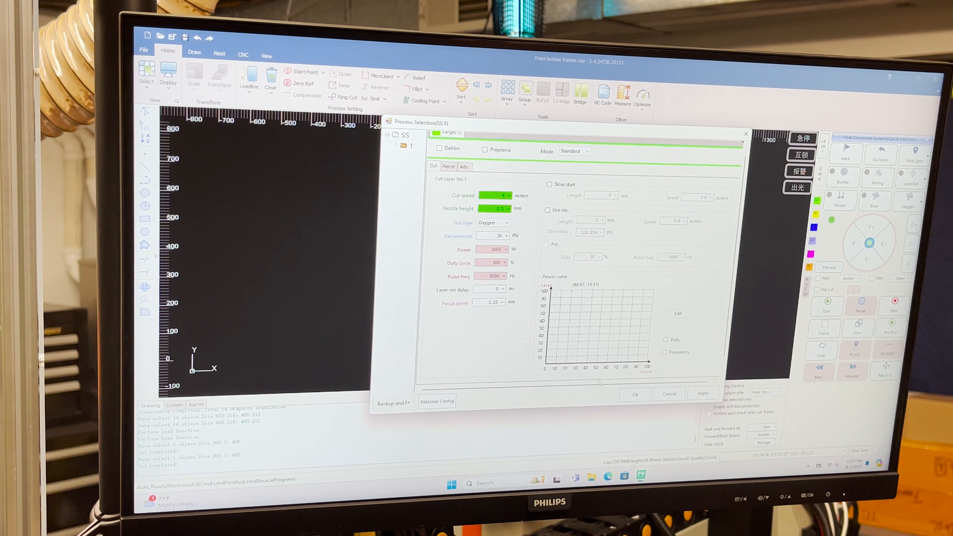
pyautogui.click(635, 393)
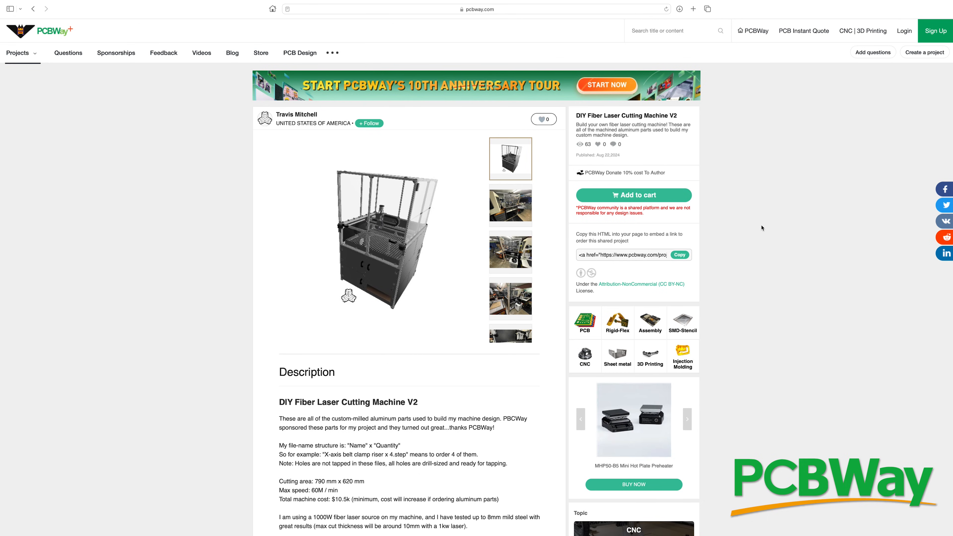
pyautogui.scroll(-3)
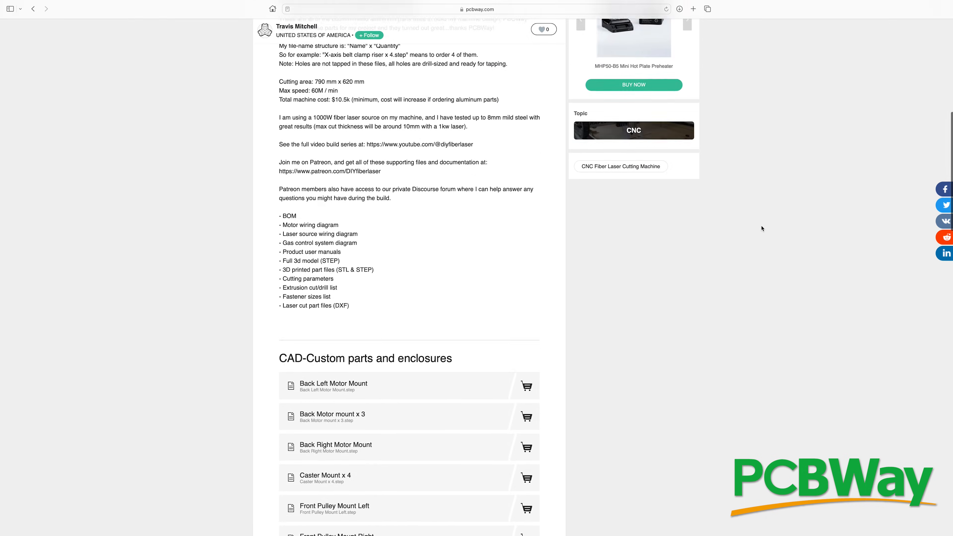
pyautogui.scroll(-3)
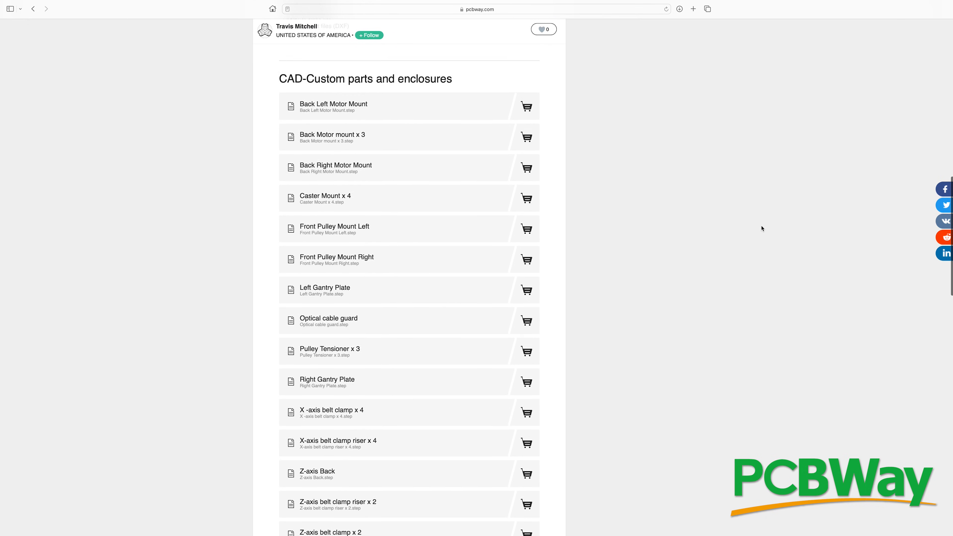
pyautogui.scroll(-3)
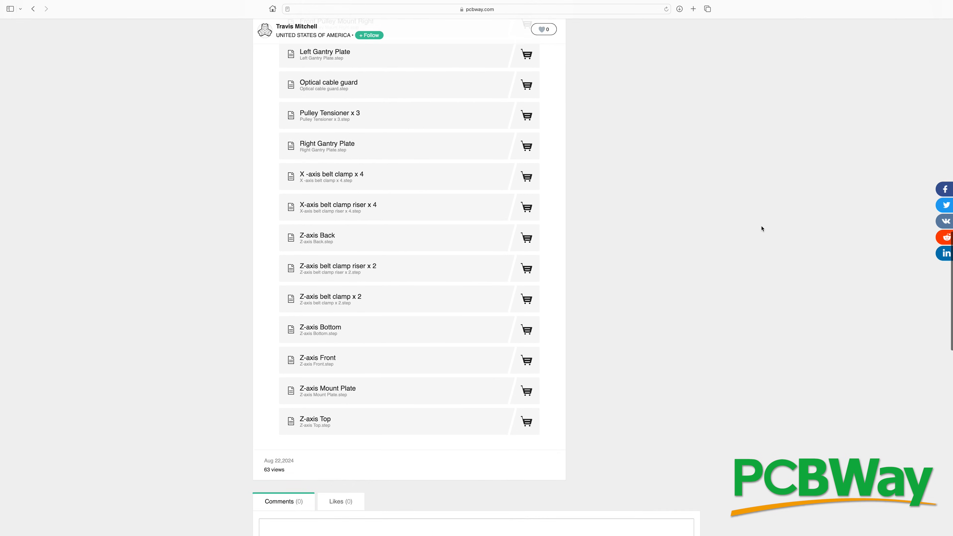
pyautogui.scroll(3)
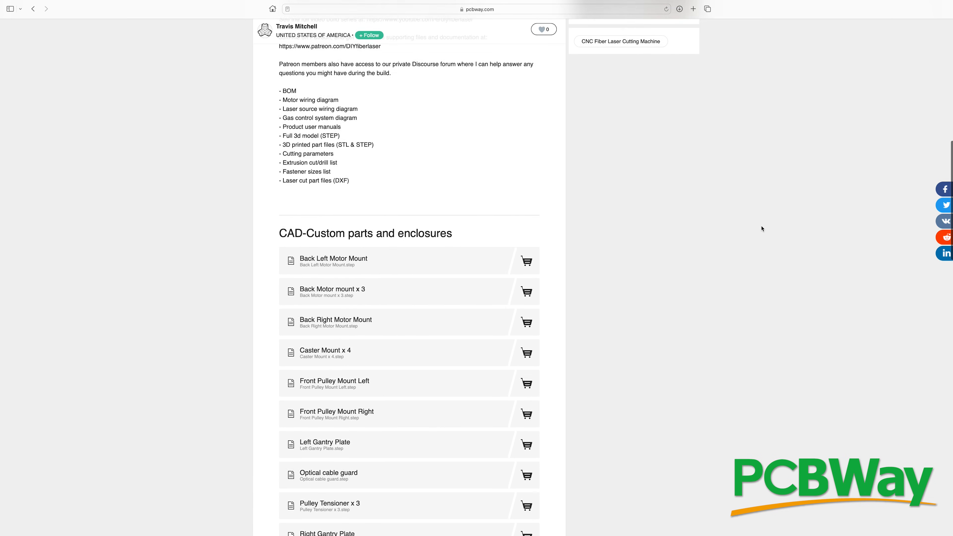